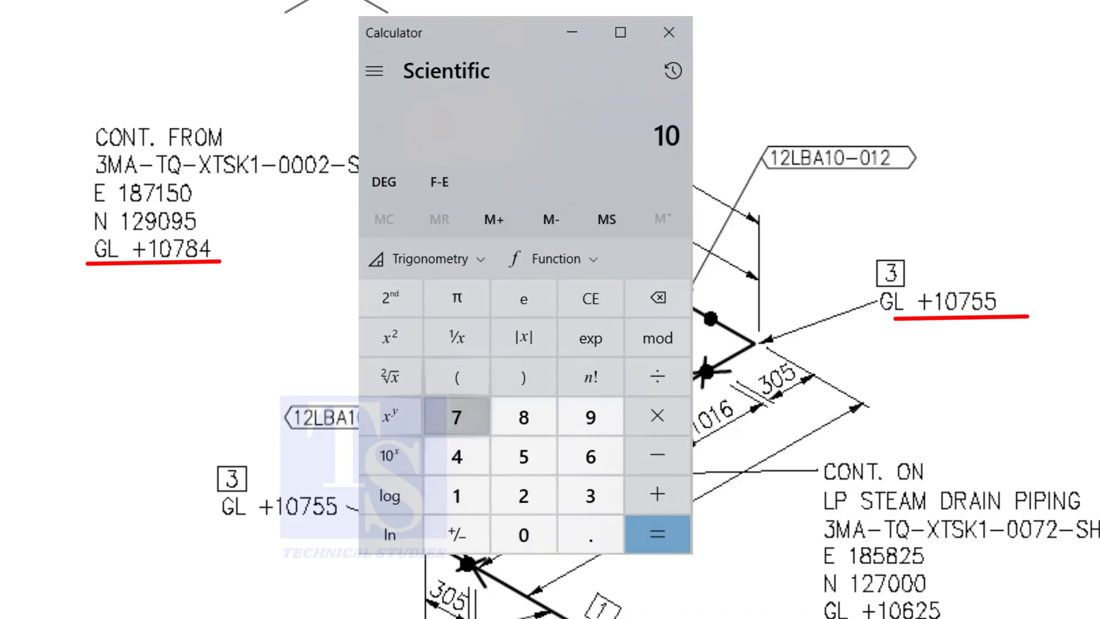
# Compute 10784 − 10755 = 29 mm elevation difference
pyautogui.click(457, 456)
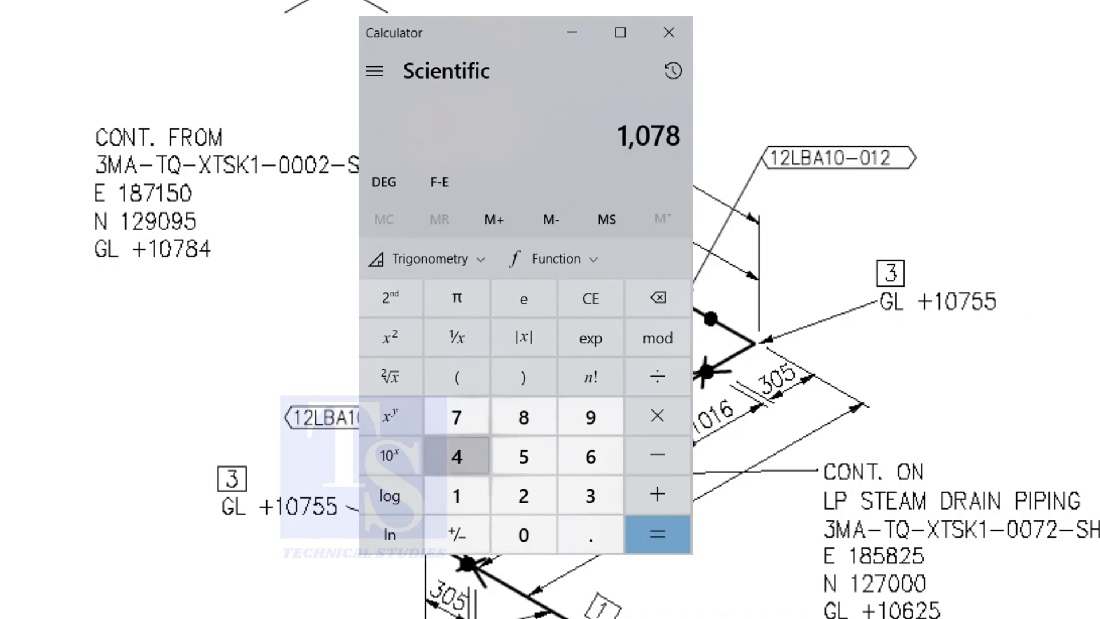
pyautogui.click(656, 454)
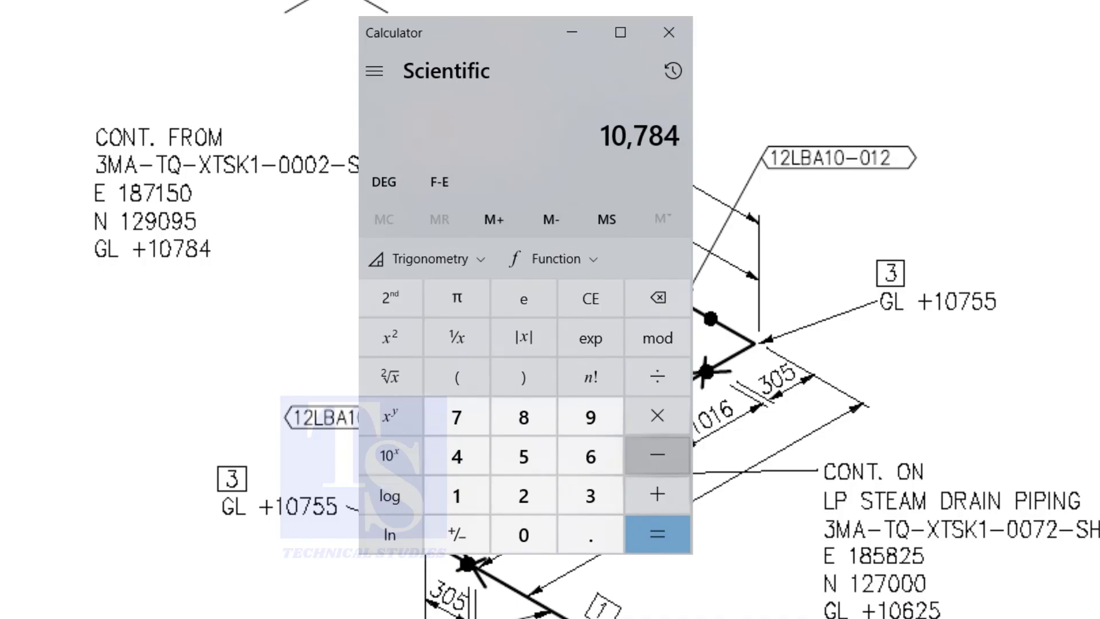
pyautogui.click(656, 454)
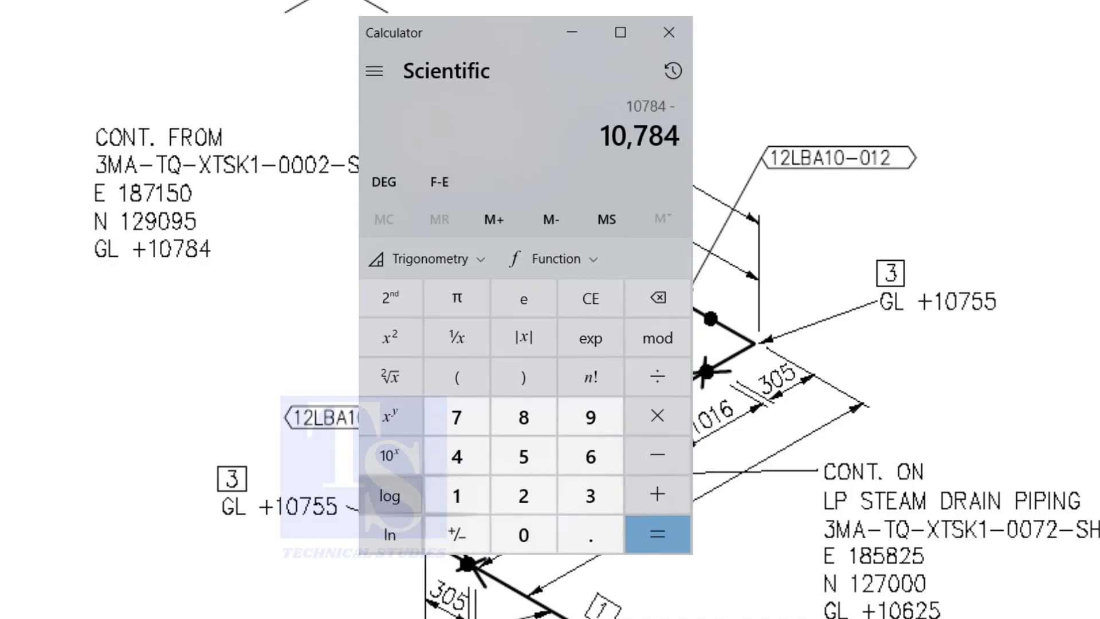
pyautogui.click(456, 416)
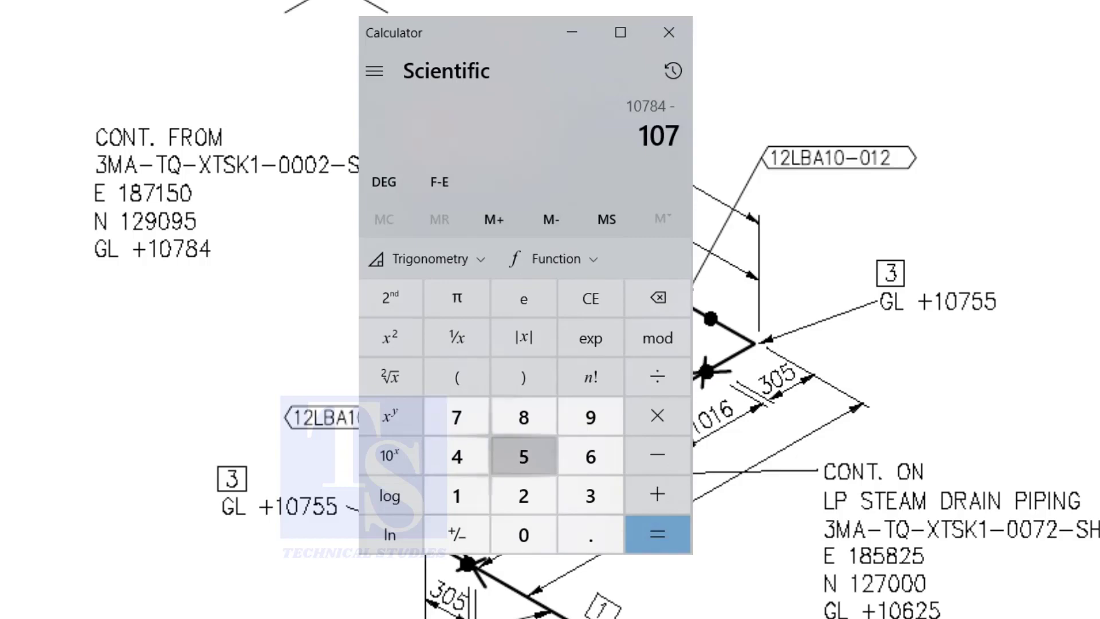
pyautogui.click(656, 533)
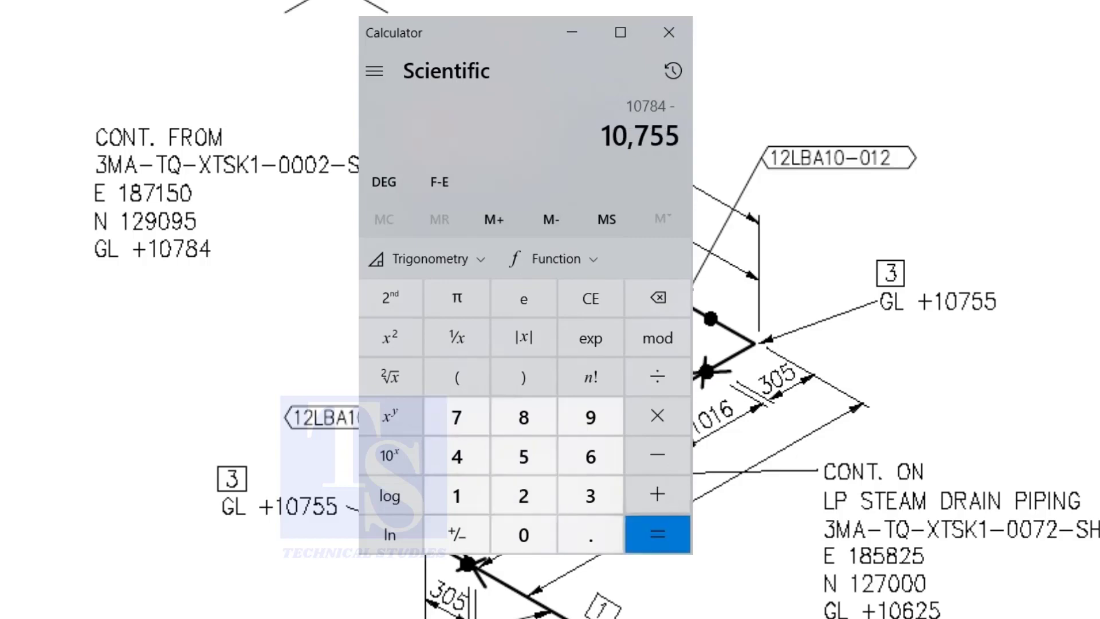
pyautogui.click(656, 533)
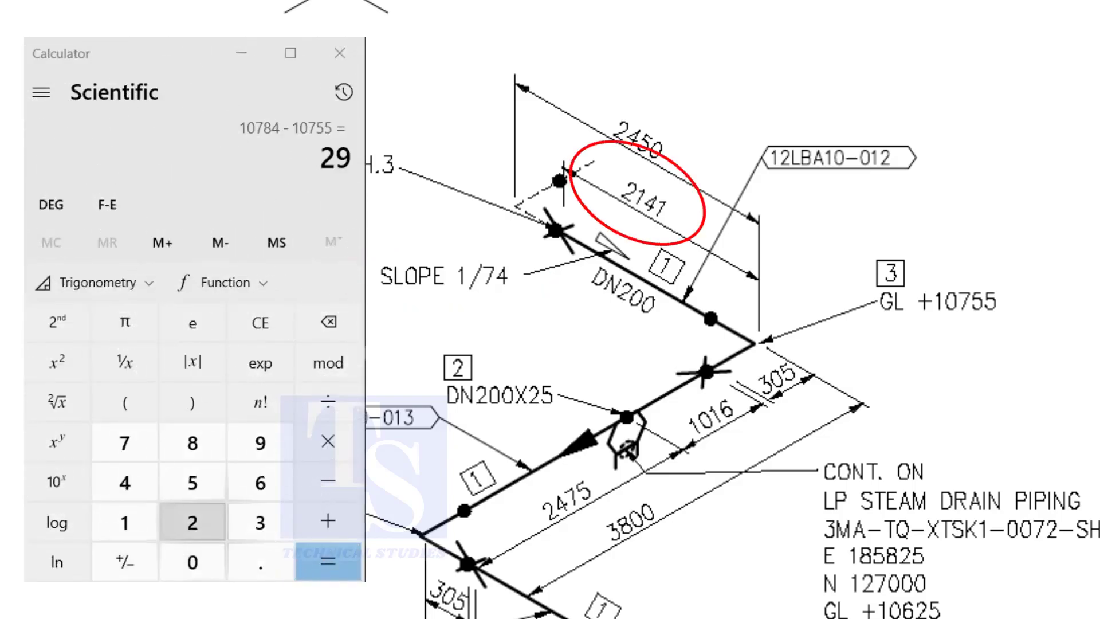
# Begin entering the 2141 mm pipe length for 2141 ÷ 74
pyautogui.click(124, 481)
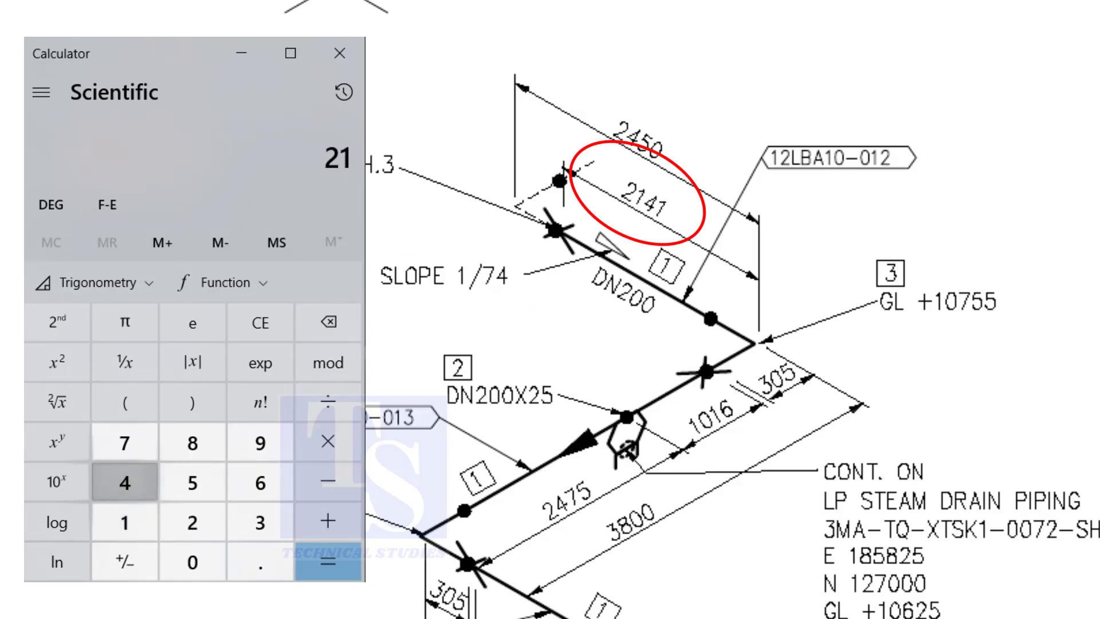
pyautogui.click(327, 562)
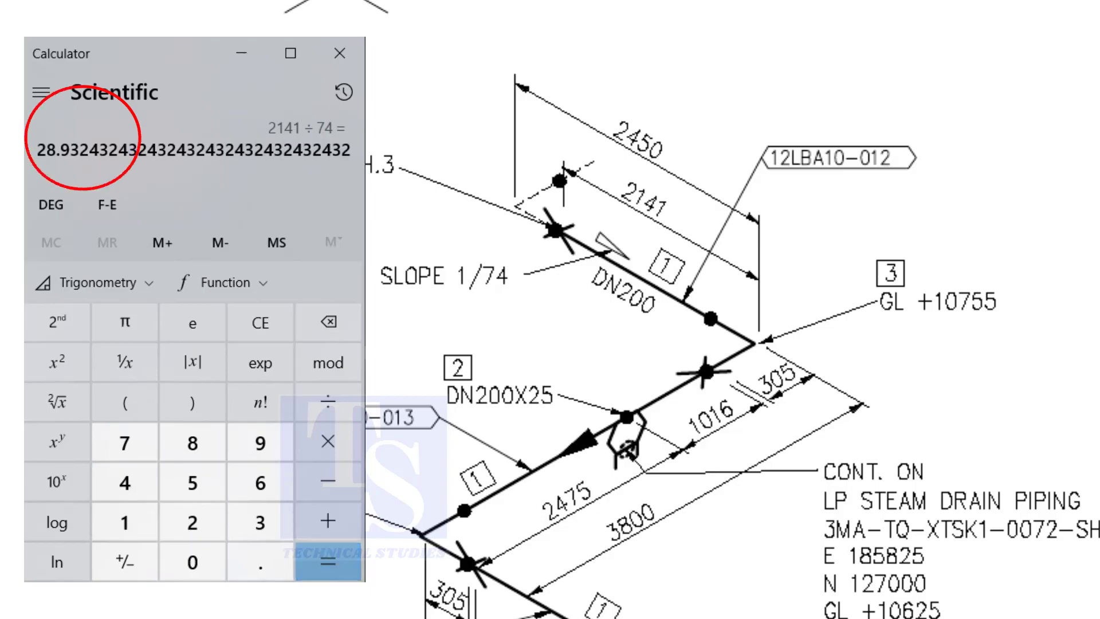